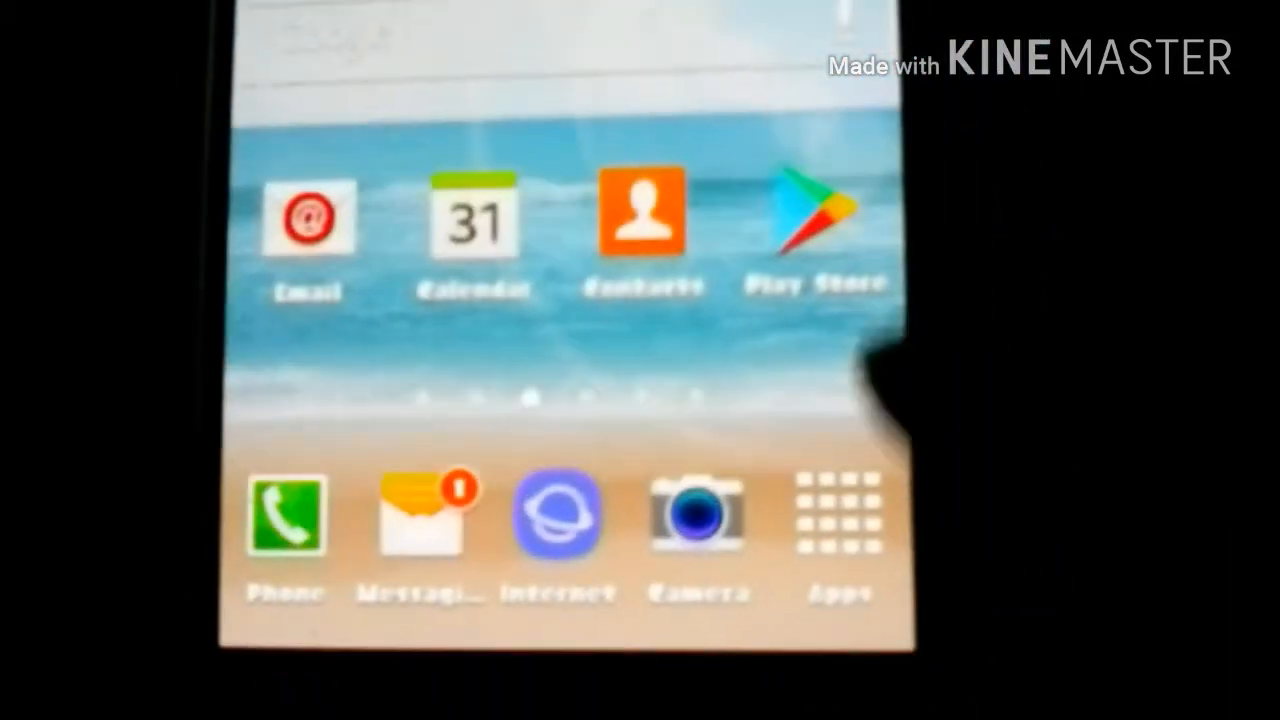
- Pull down to reveal the Amino post 'Splatoon font for my gs4' with its lock-screen screenshot
{"action": "left_click_drag", "start_coordinate": [540, 20], "coordinate": [540, 400]}
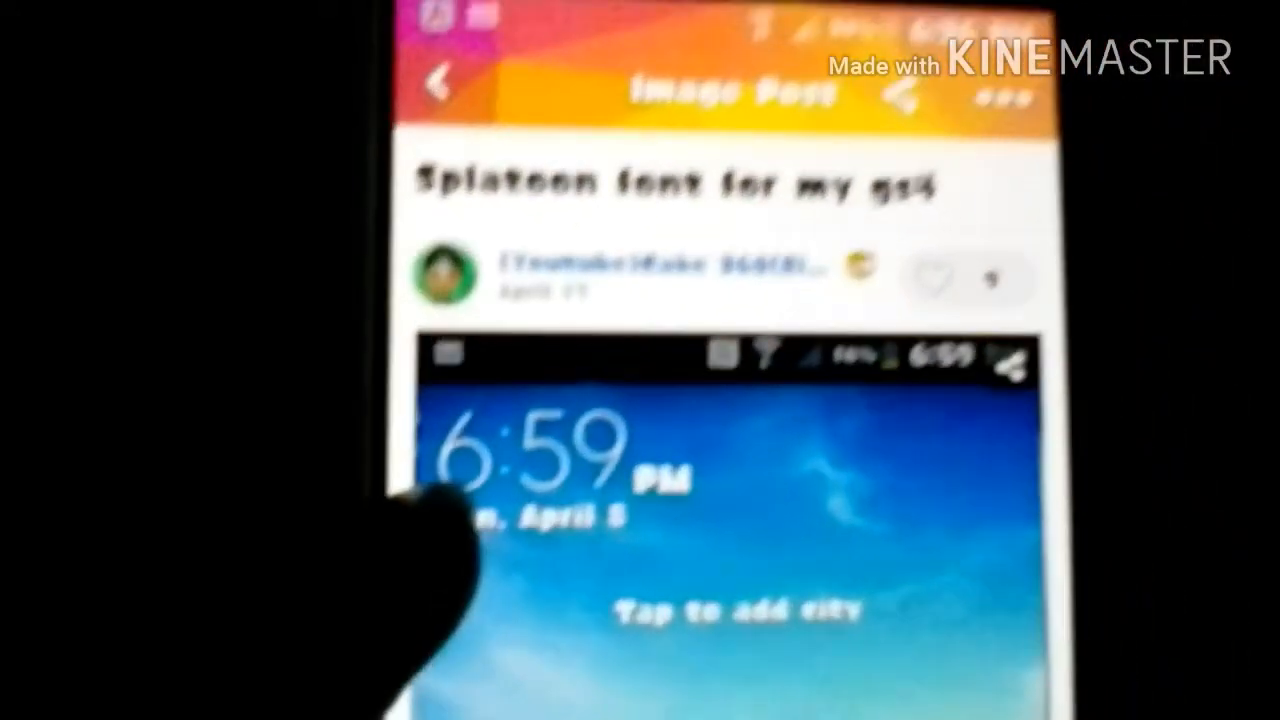
- Scroll through the post to the comments explaining the font is a ttf file found online
{"action": "scroll", "scroll_direction": "down", "scroll_amount": 3}
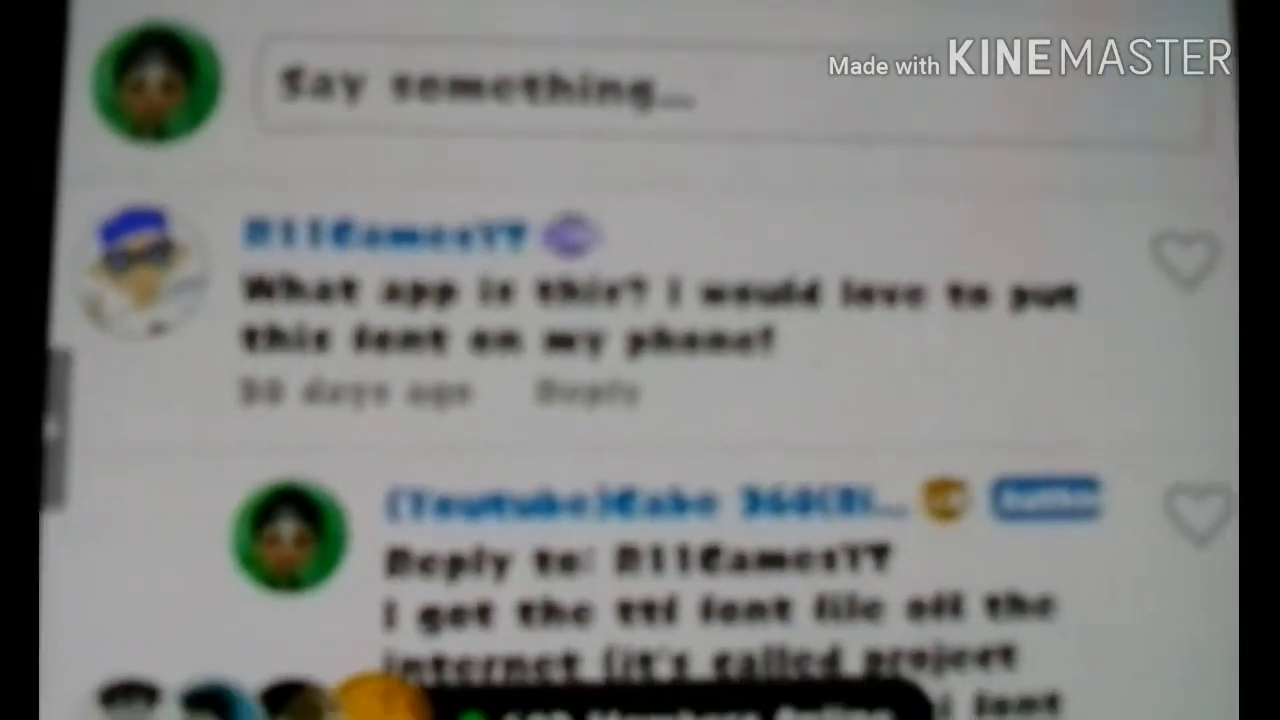
{"action": "scroll", "scroll_direction": "up", "scroll_amount": 3}
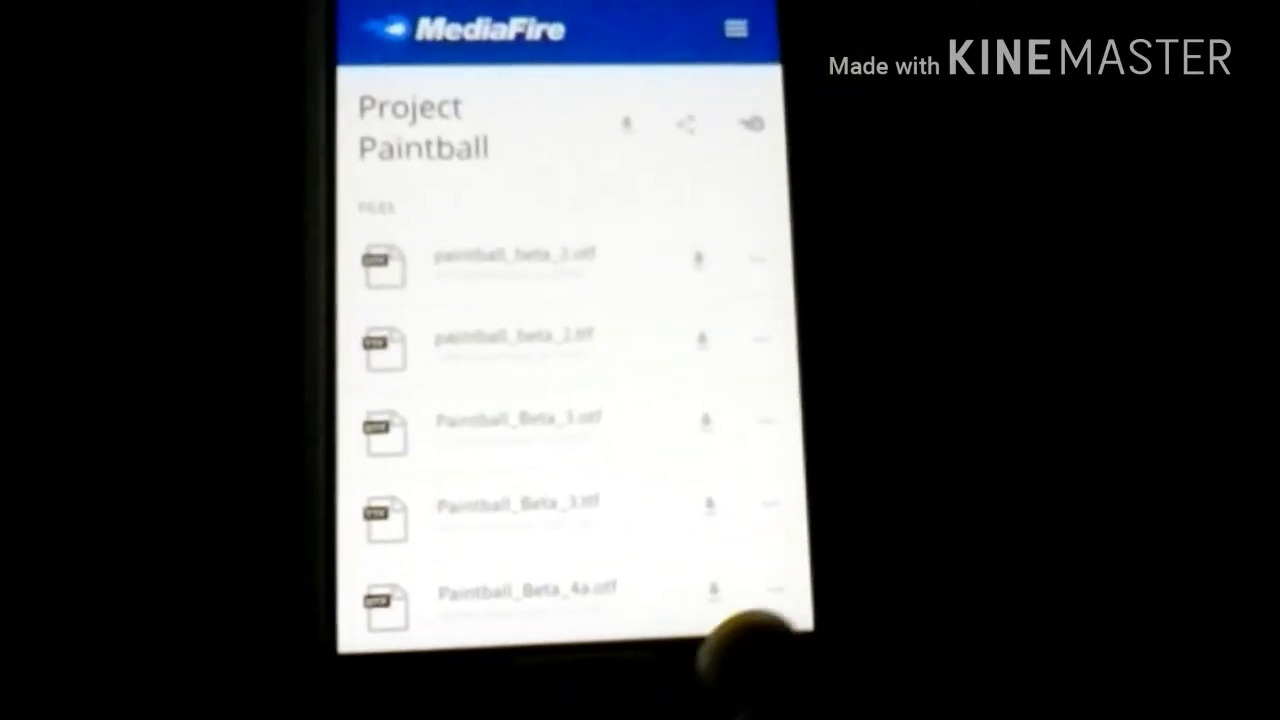
- Scroll the MediaFire Project Paintball folder listing the paintball beta font files
{"action": "scroll", "scroll_direction": "up", "scroll_amount": 3}
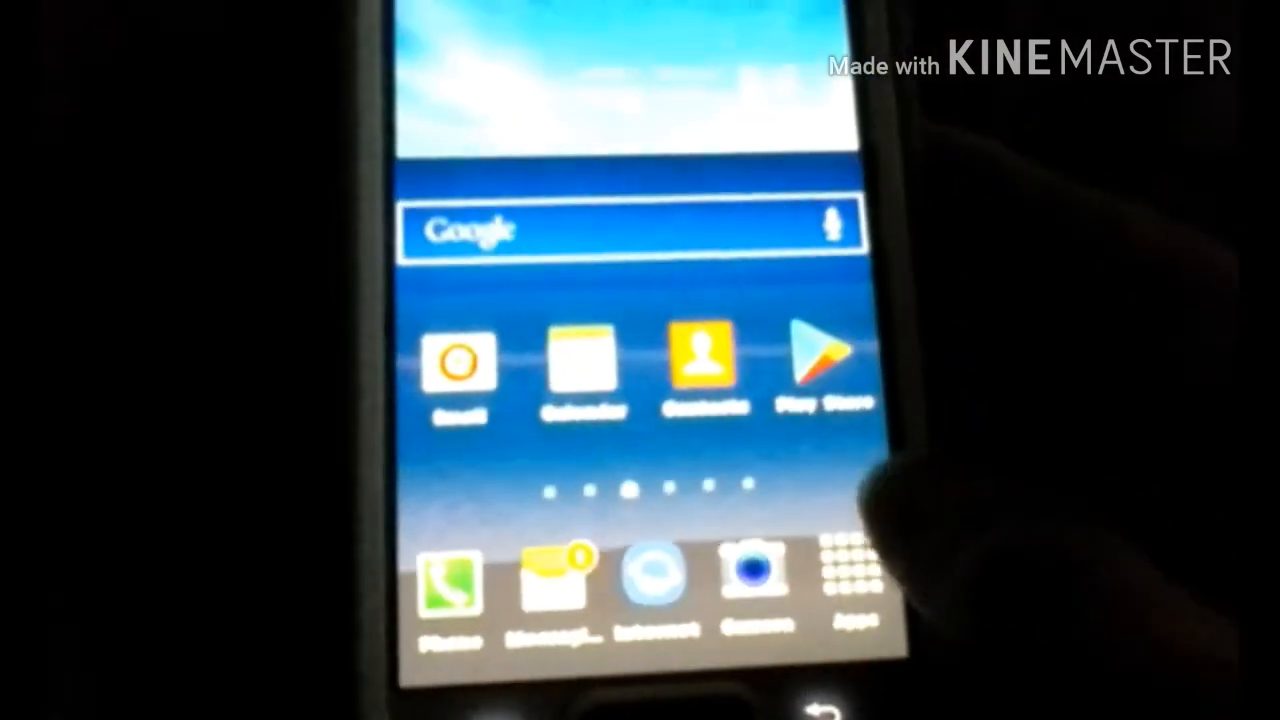
{"action": "left_click", "coordinate": [848, 576]}
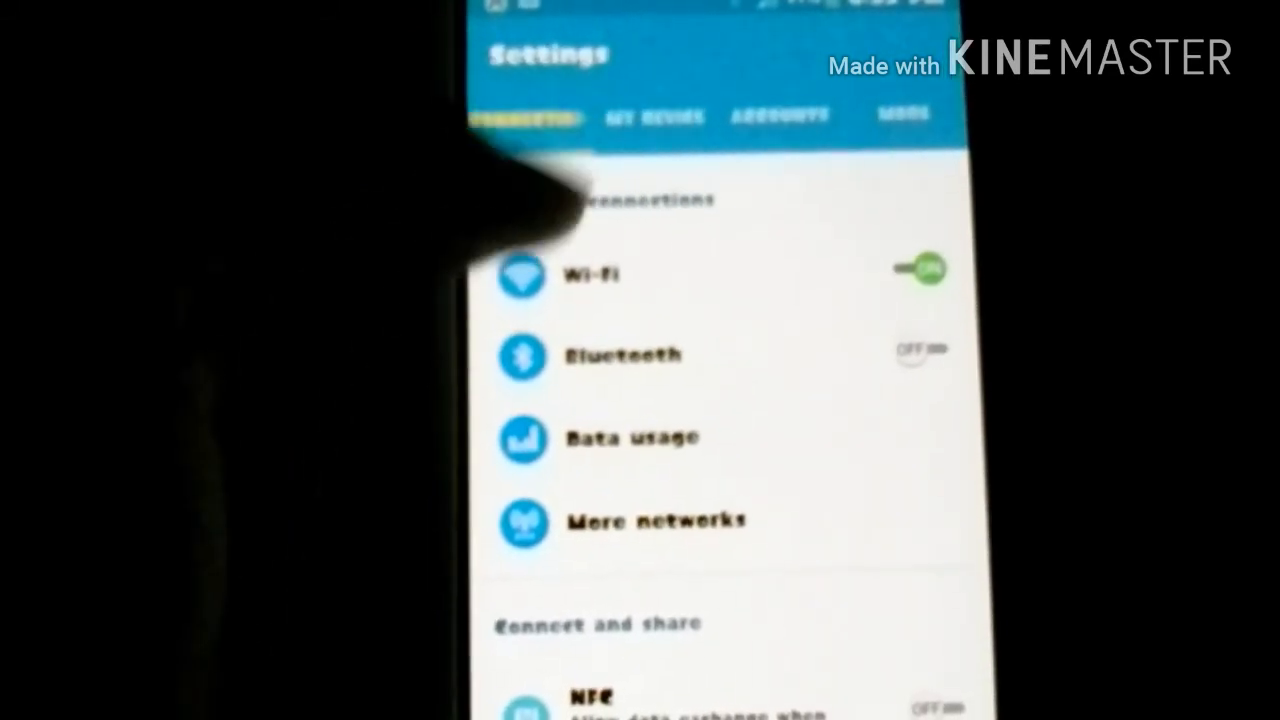
- Switch Settings to the My device section showing lock screen, sounds and easy mode
{"action": "left_click", "coordinate": [654, 116]}
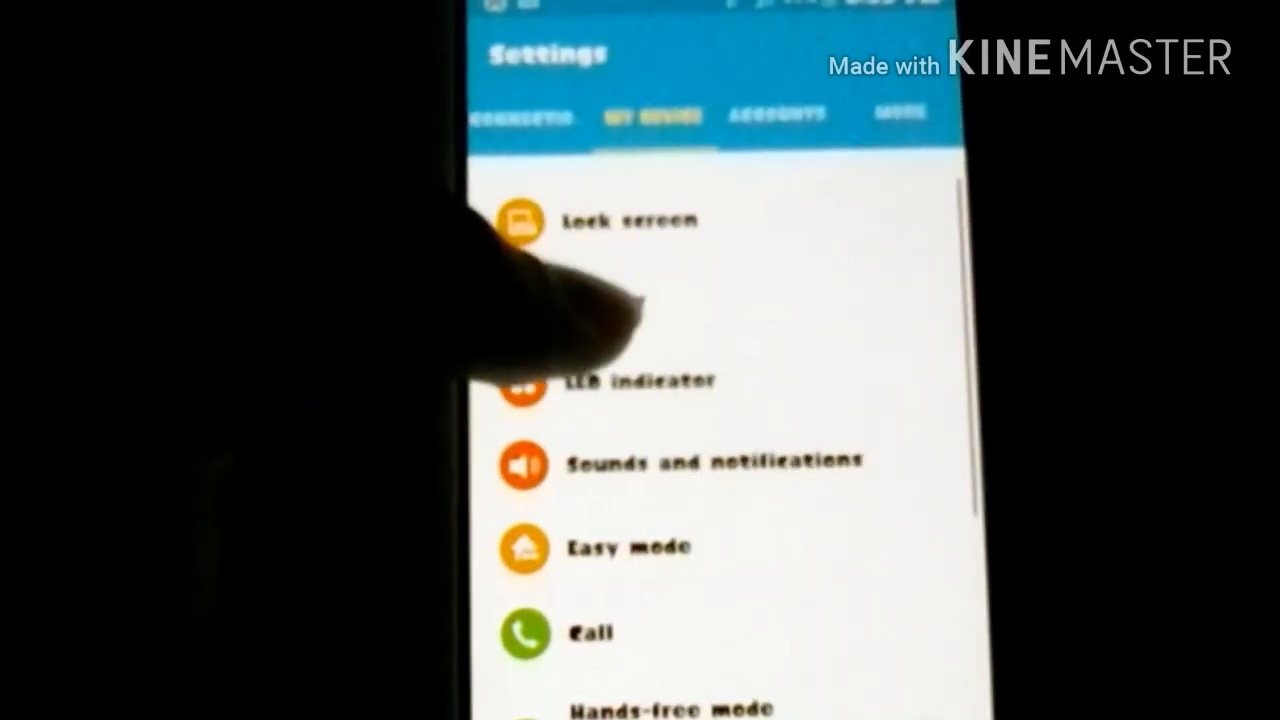